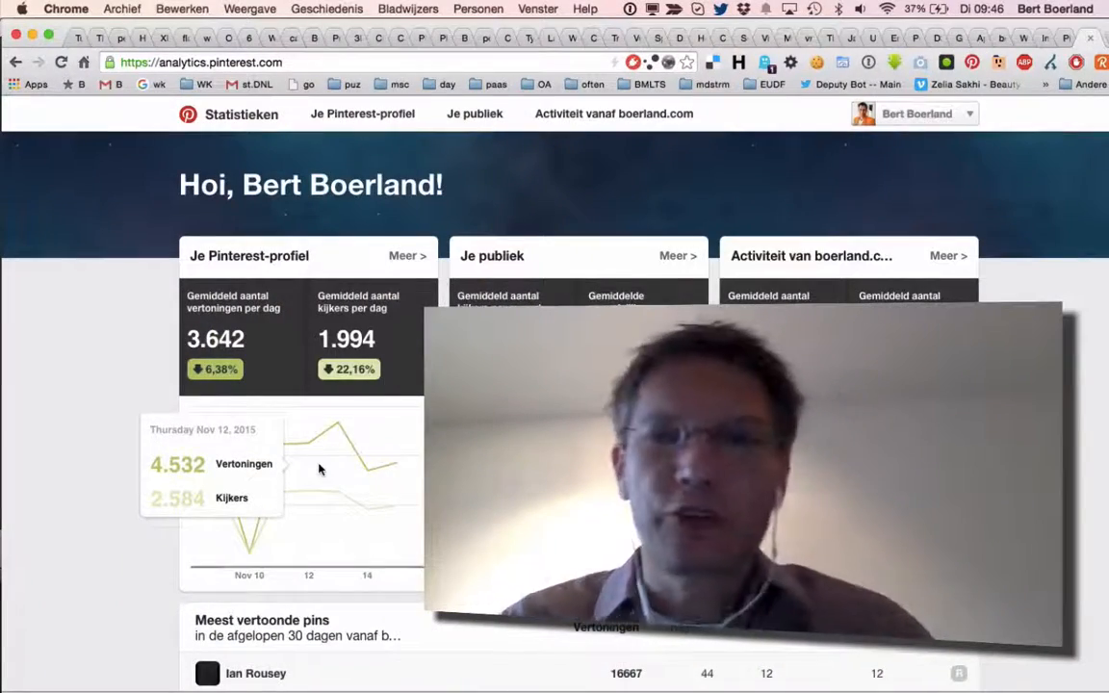
{"action": "mouse_move", "coordinate": [125, 505]}
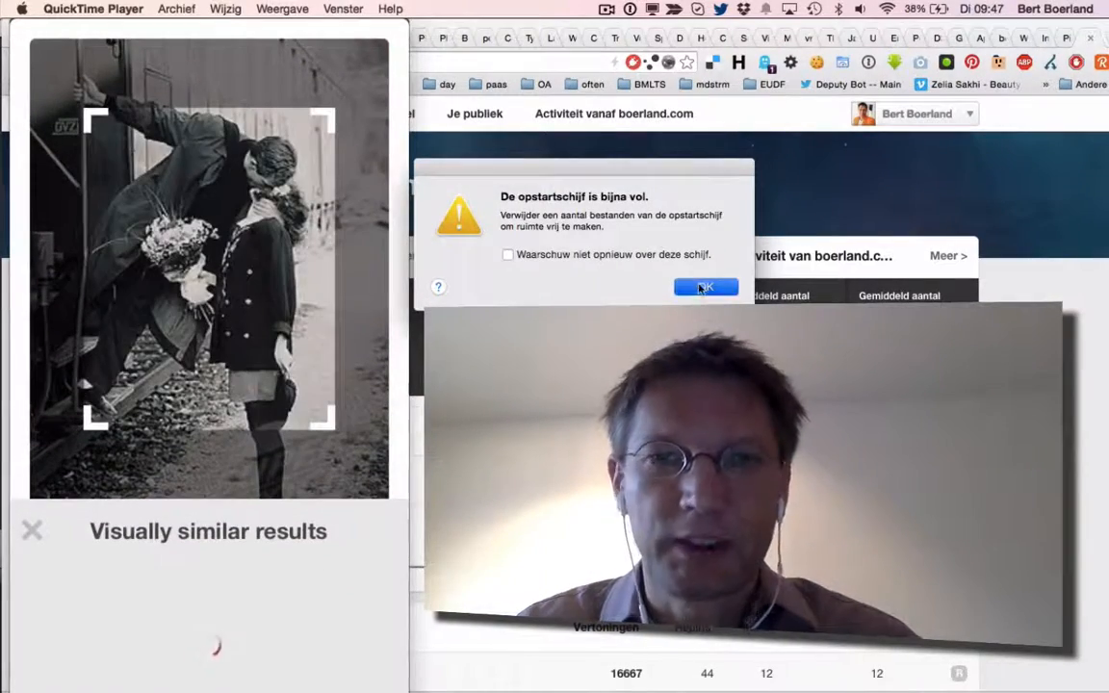
Step: Dismiss the disk-full warning and scroll the similar couple pins, such as Gilda and an elderly couple kissing
{"action": "left_click", "coordinate": [706, 288]}
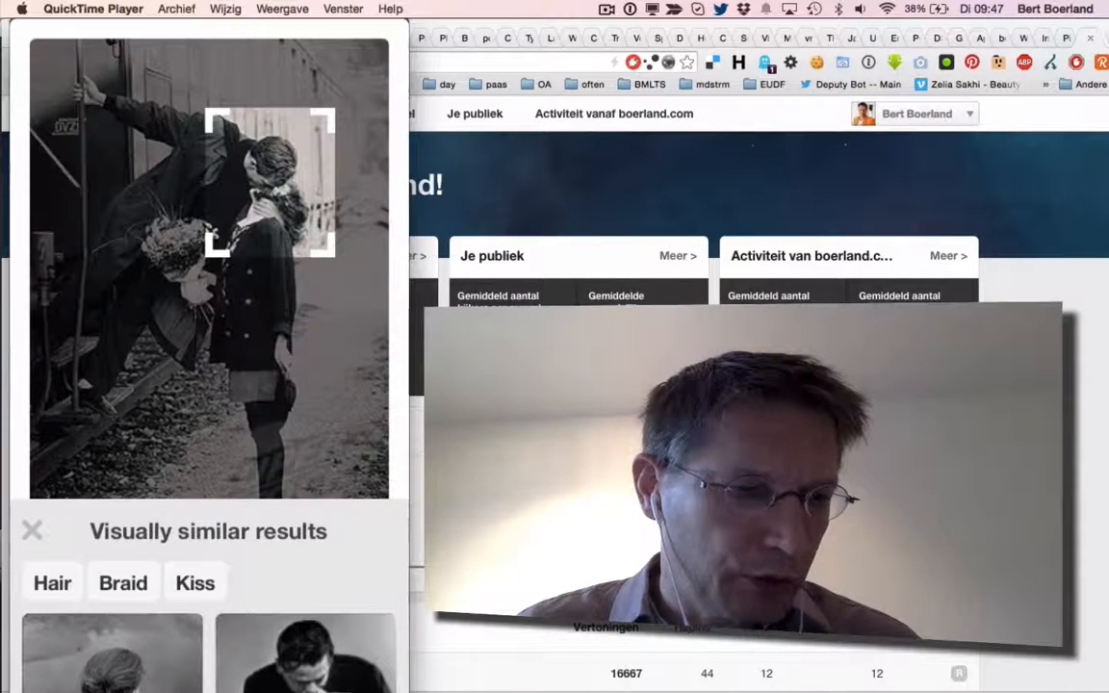
{"action": "scroll", "scroll_direction": "down", "scroll_amount": 3}
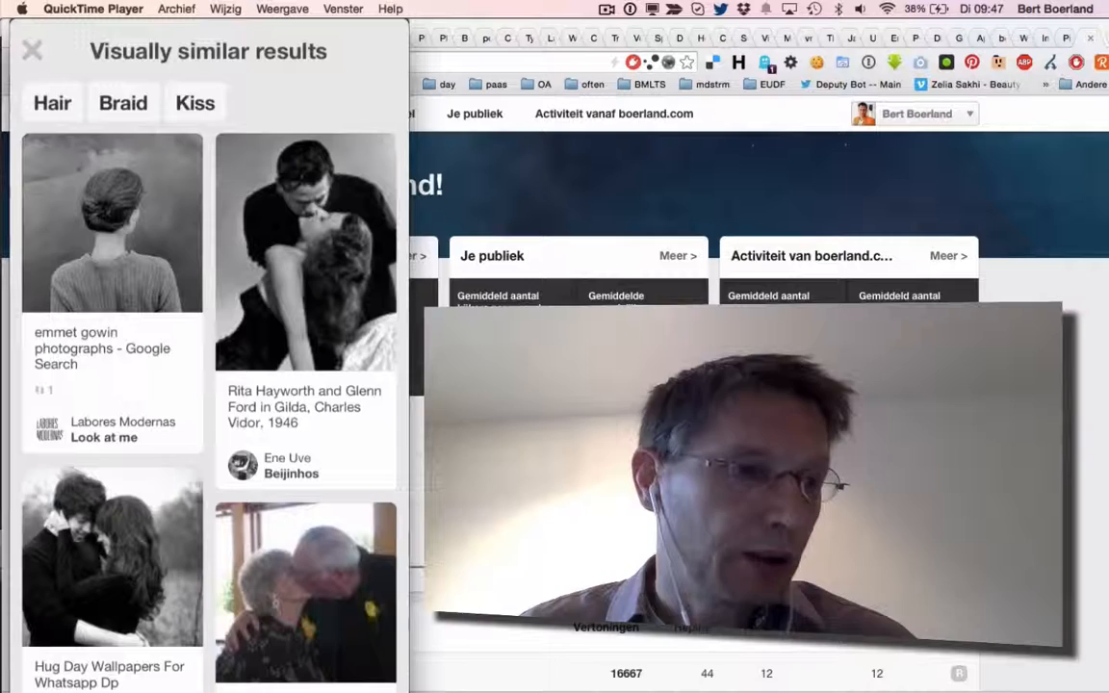
{"action": "scroll", "scroll_direction": "down", "scroll_amount": 3}
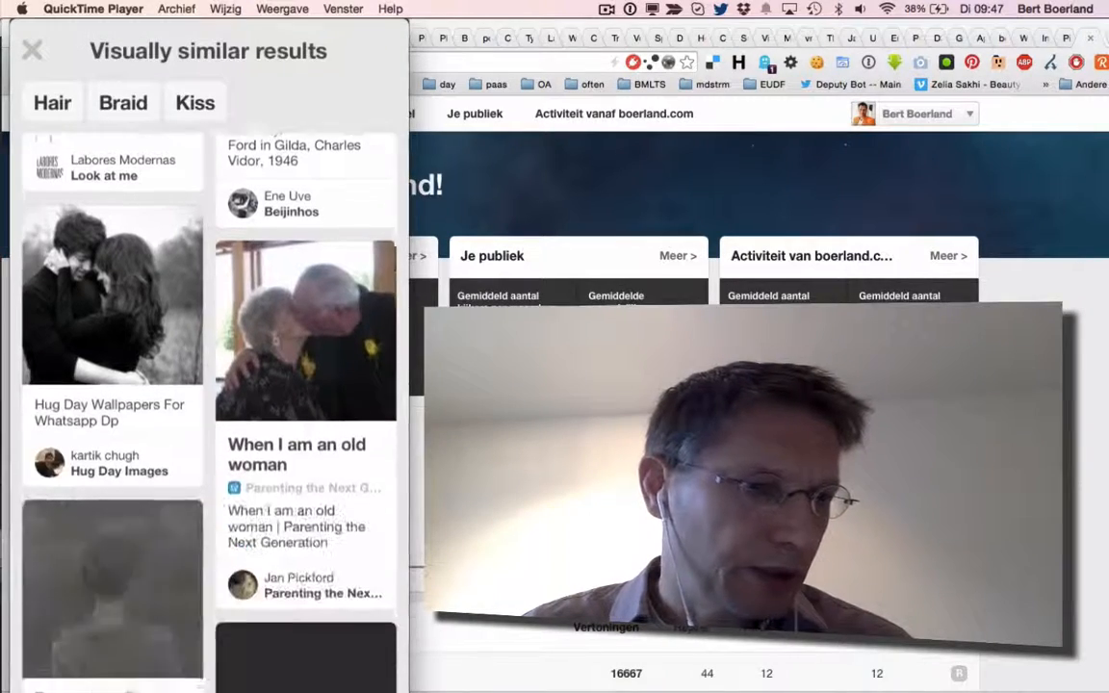